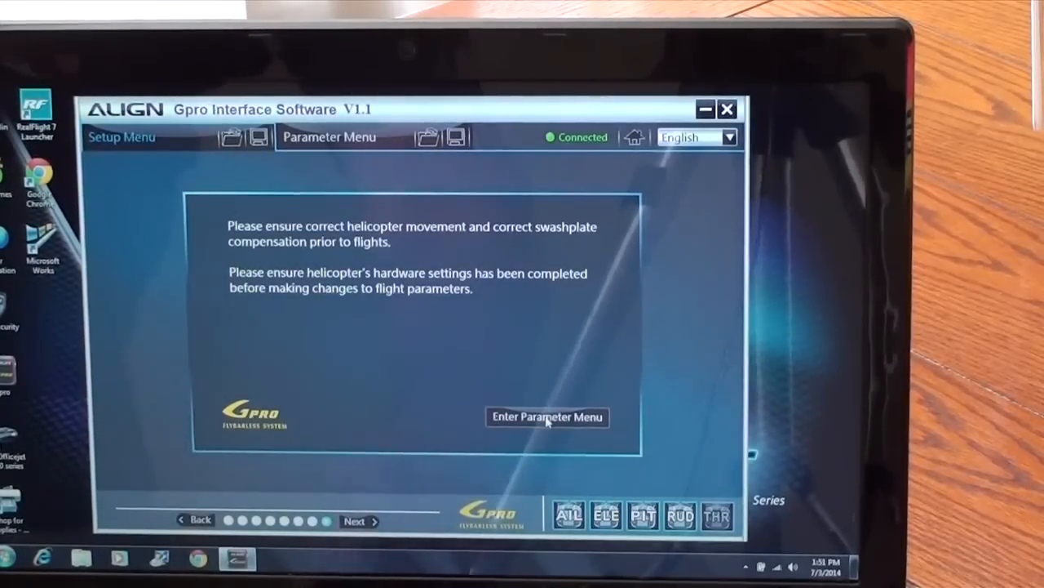
# Enter the Parameter Menu so the hardware-settings confirmation warning appears
pyautogui.click(547, 416)
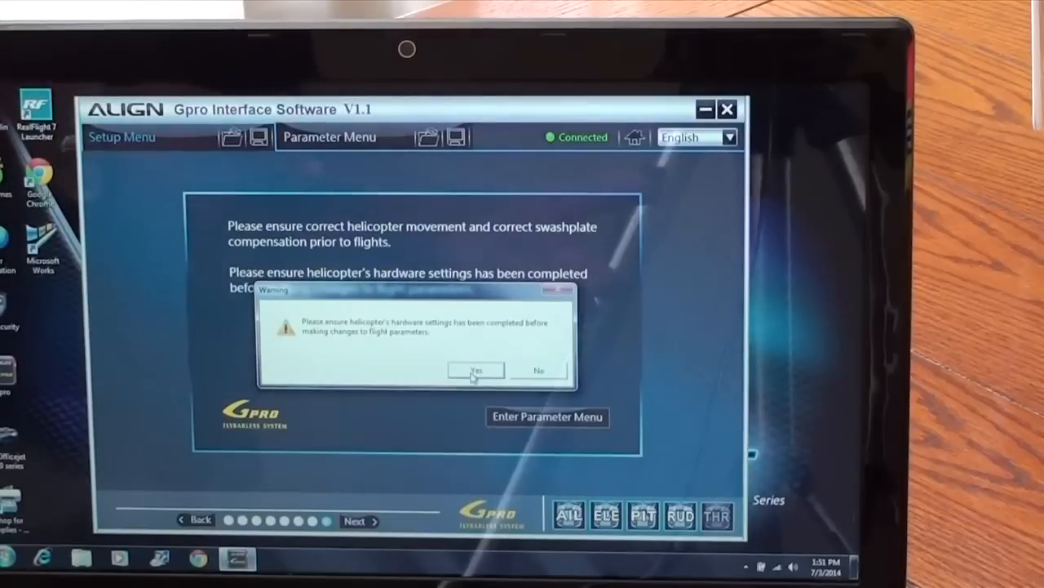
# Confirm the warning with Yes and choose Large Helicopter as the helicopter size
pyautogui.click(475, 371)
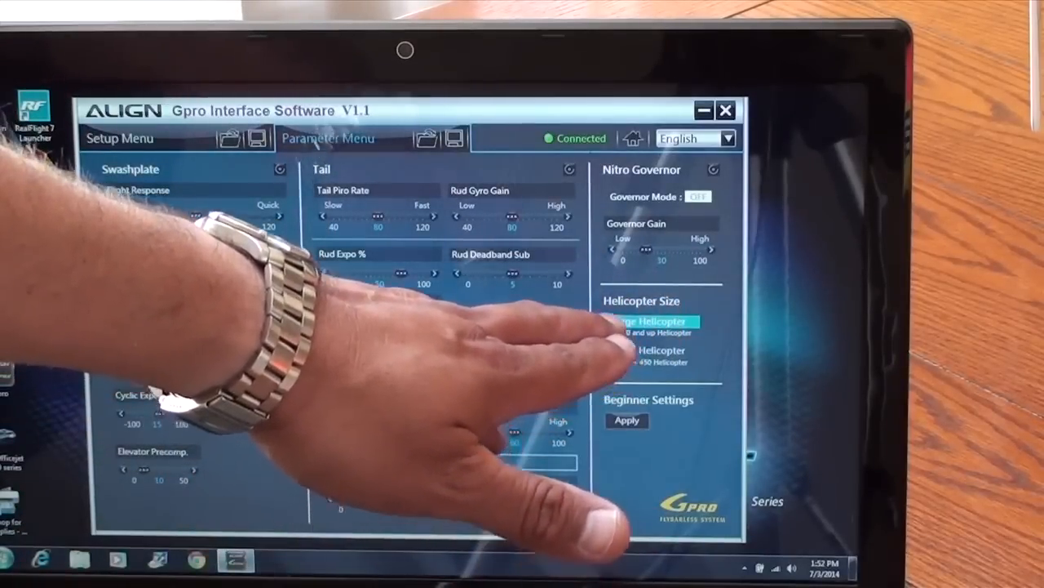
pyautogui.click(651, 319)
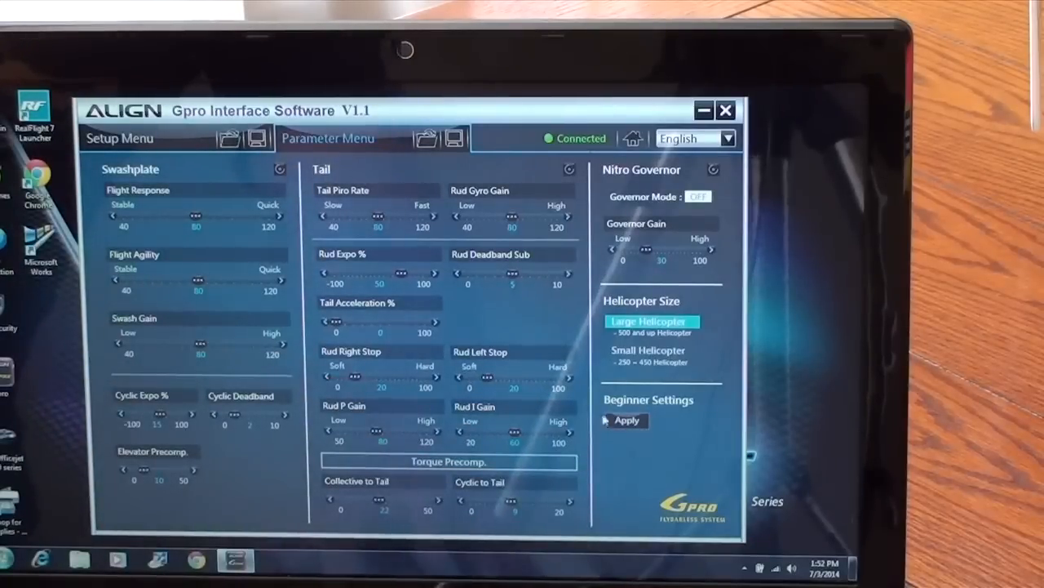
pyautogui.moveTo(625, 421)
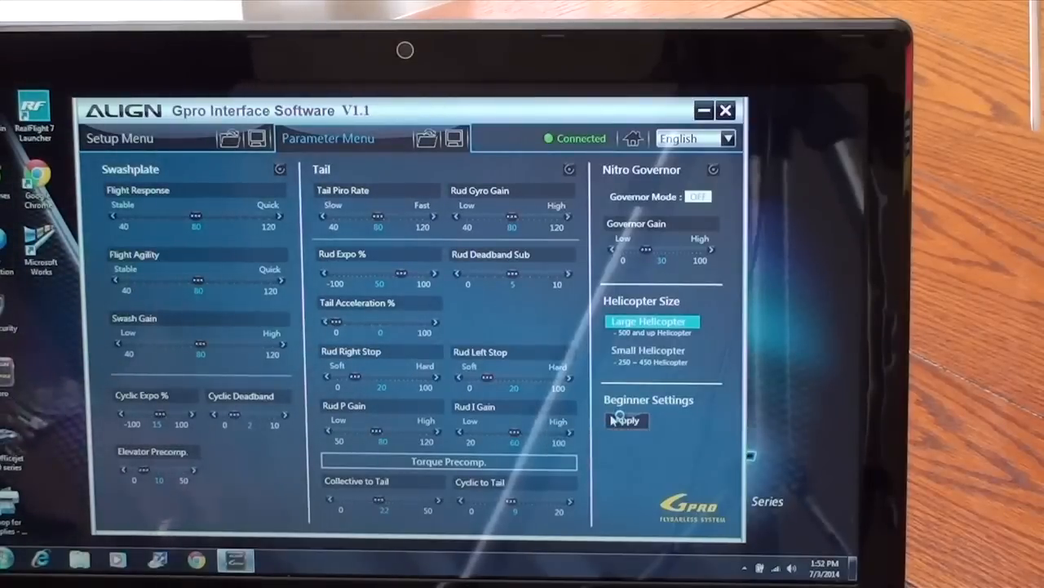
# Apply the Beginner Settings preset and confirm it
pyautogui.click(627, 421)
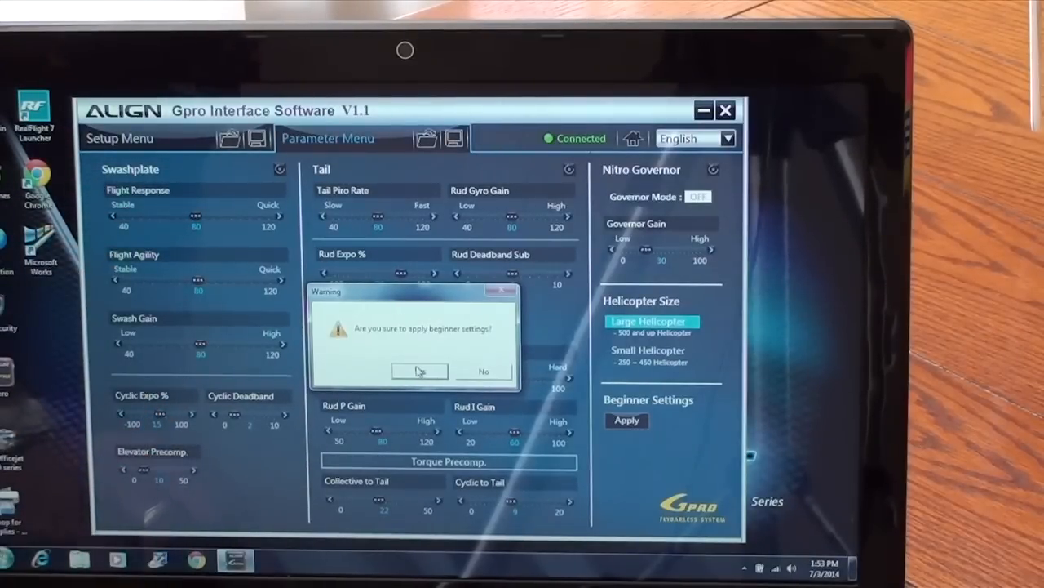
pyautogui.click(420, 372)
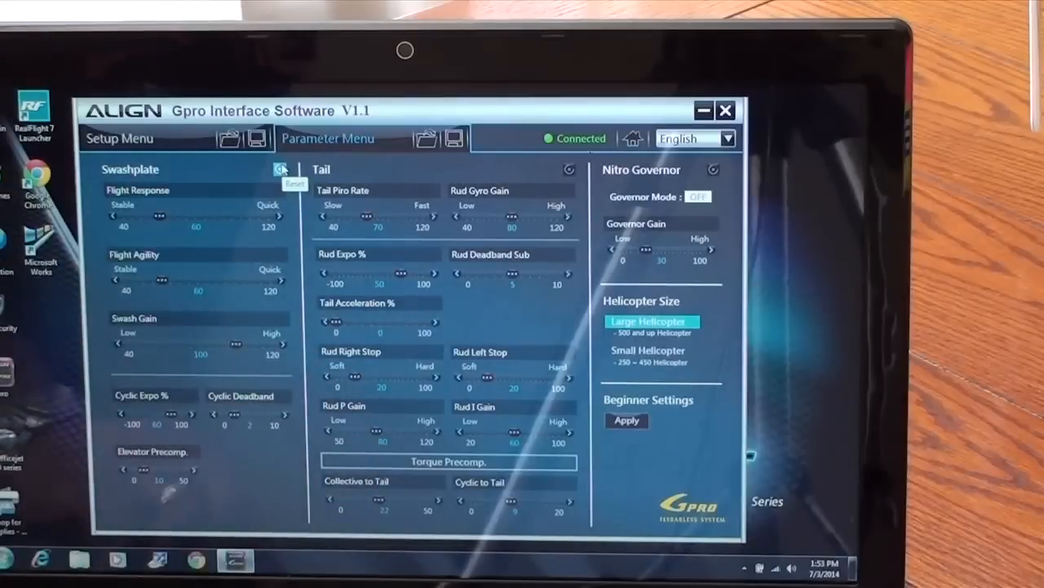
# Reset the Swashplate and Nitro Governor parameters to system defaults, confirming the warning
pyautogui.click(281, 168)
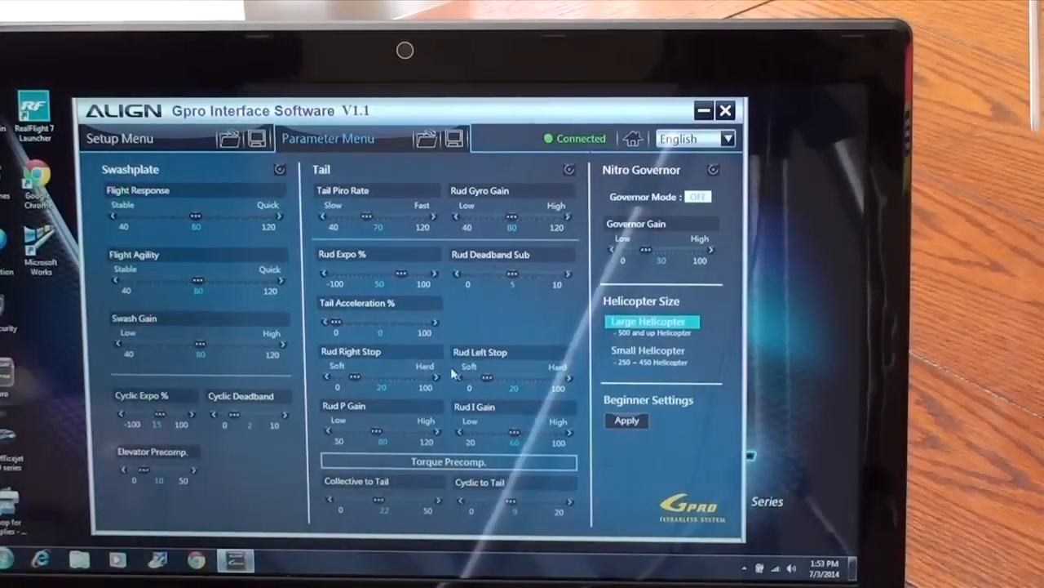
pyautogui.moveTo(565, 168)
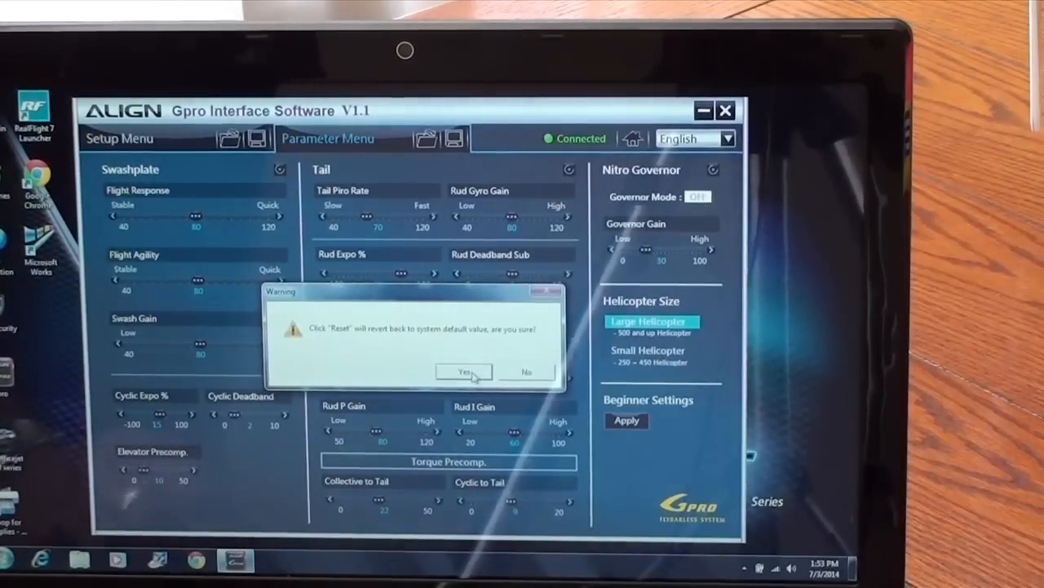
pyautogui.click(464, 372)
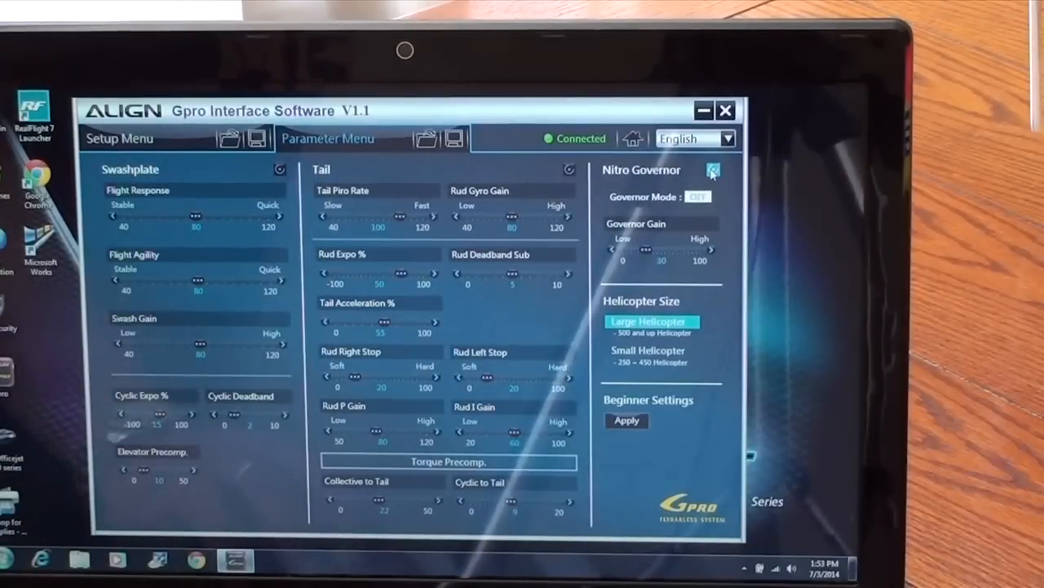
pyautogui.click(711, 170)
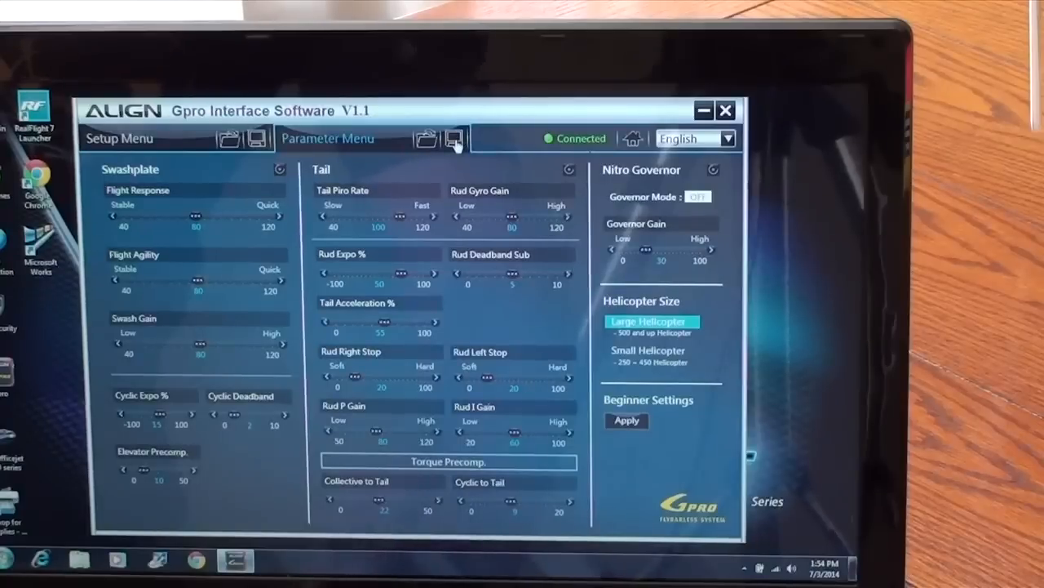
# Save the parameters to Documents as a 'Trex 7... Setup for DFC Gr' file for the 700 heli
pyautogui.click(455, 139)
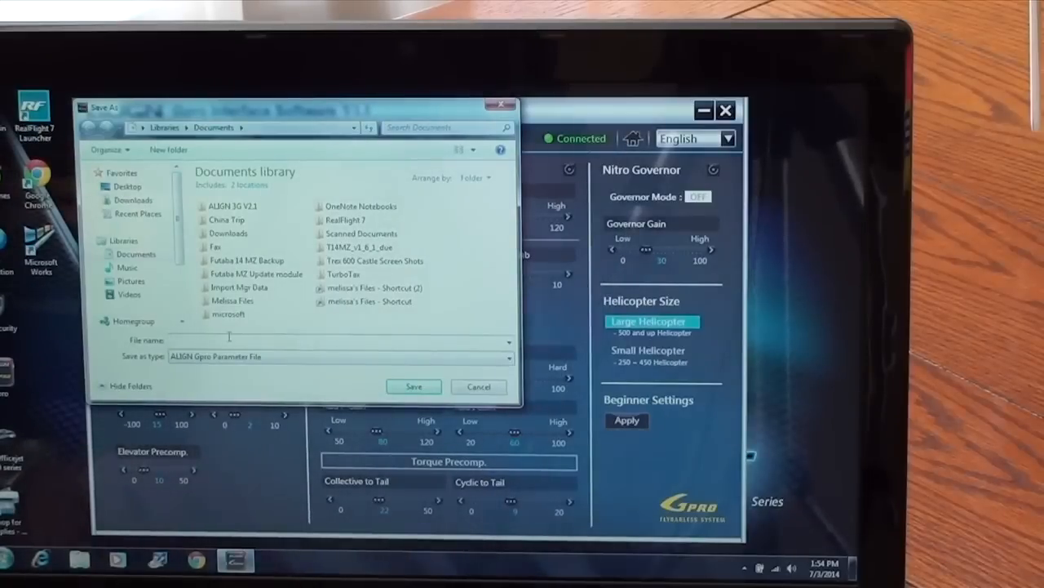
pyautogui.write('Trex 700E DFC')
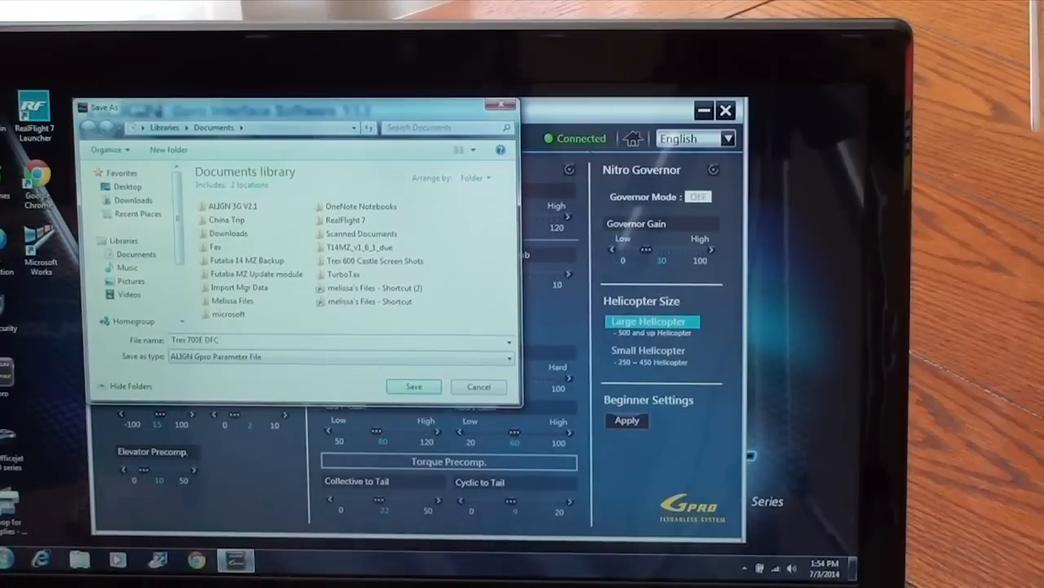
pyautogui.write('7')
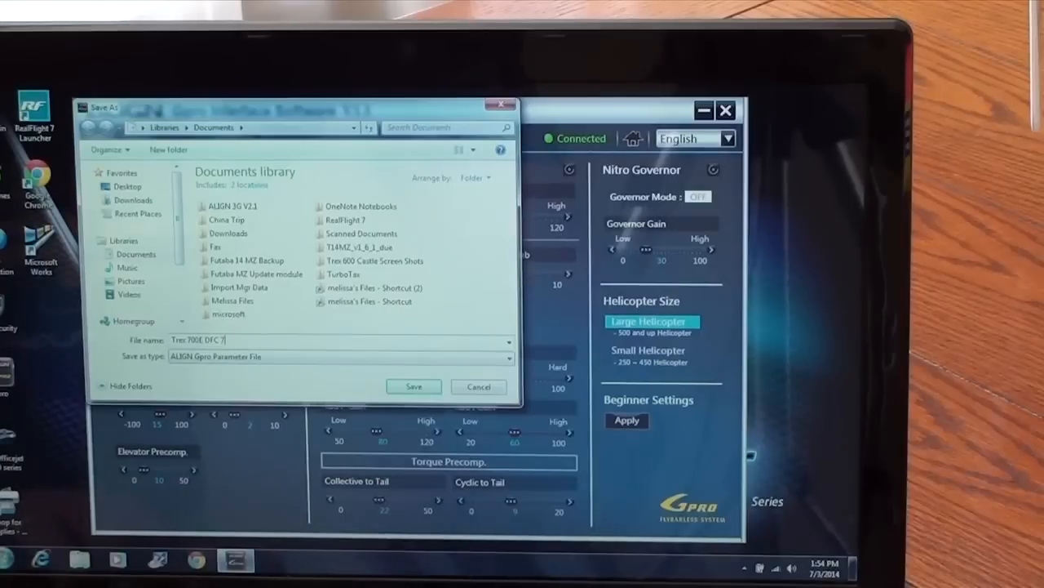
pyautogui.write('3')
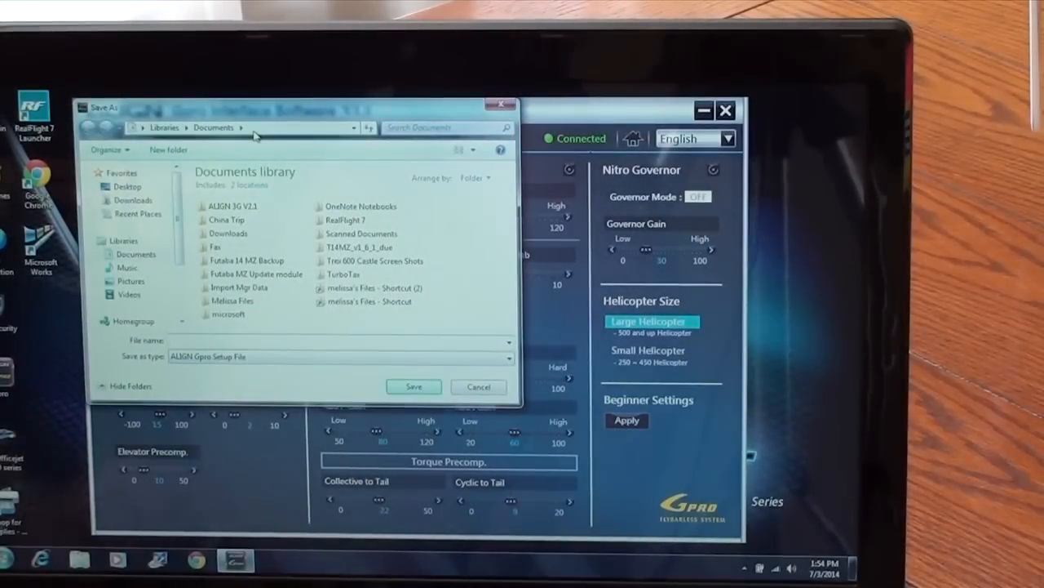
pyautogui.write('Setup for Trex 700E 3')
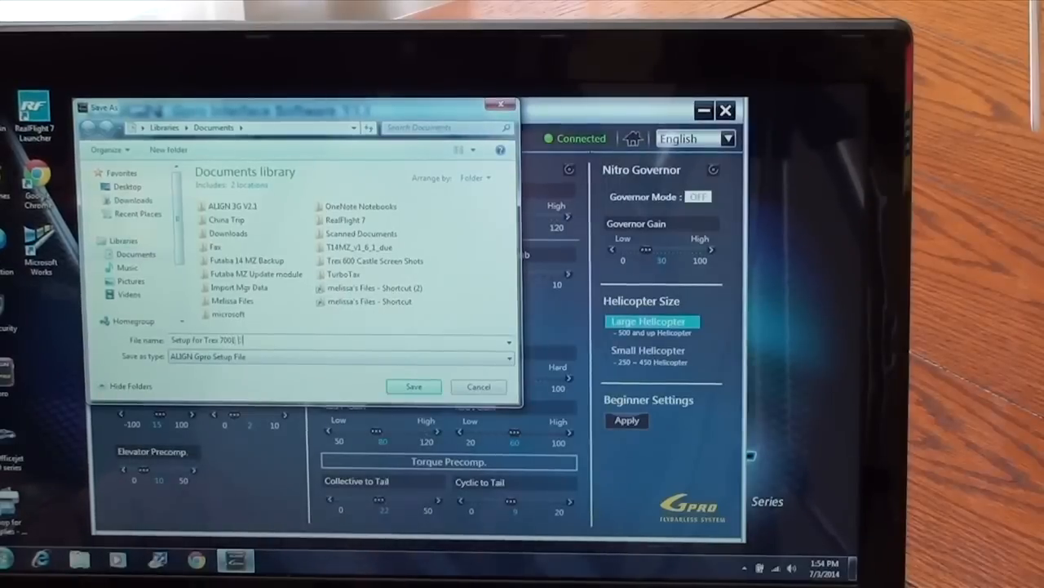
pyautogui.write('DFC Gr')
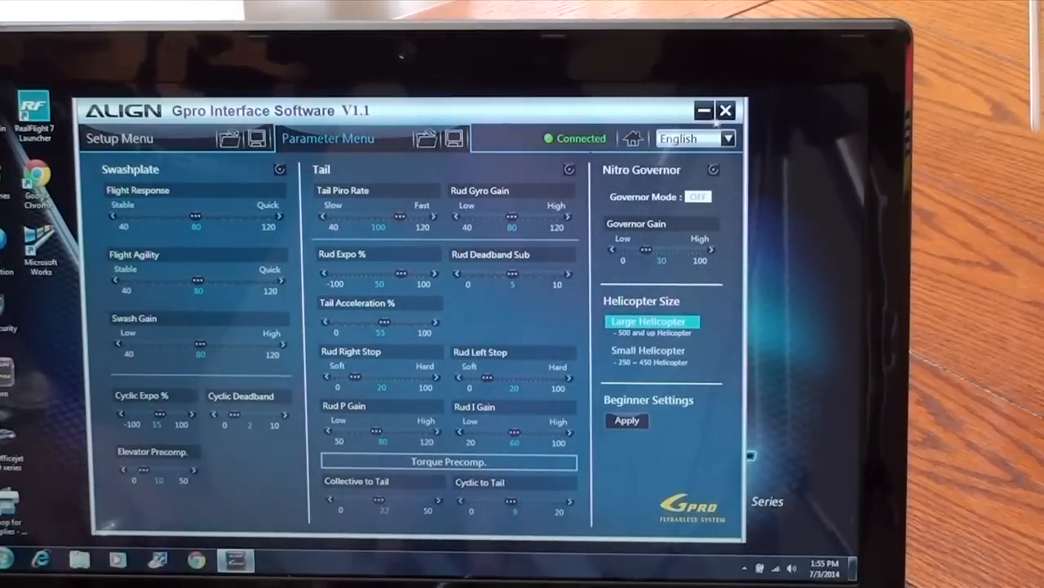
# Close Gpro and relaunch it, allowing the UAC prompt, until the connected start screen shows
pyautogui.click(725, 110)
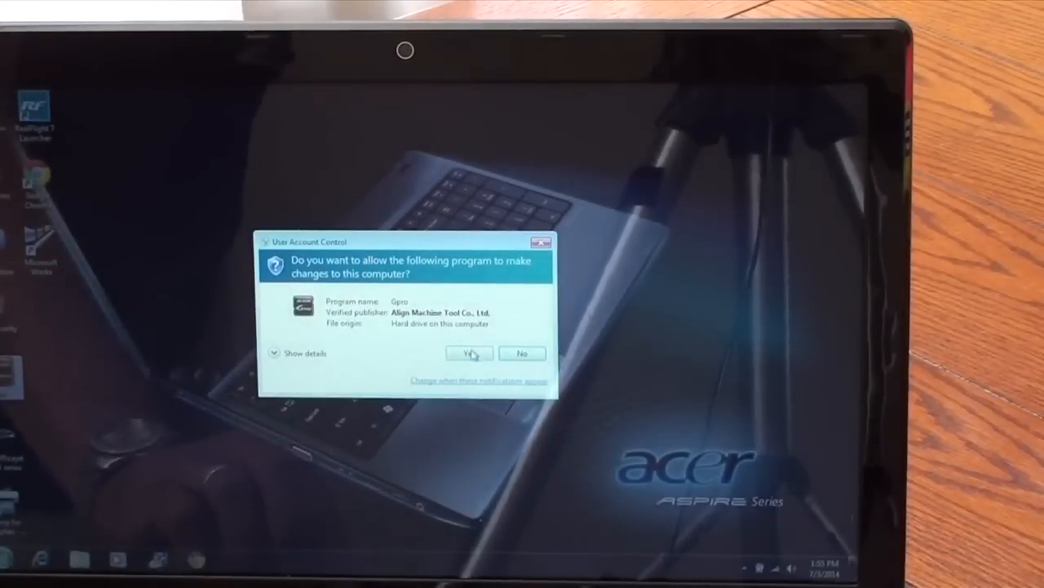
pyautogui.click(470, 353)
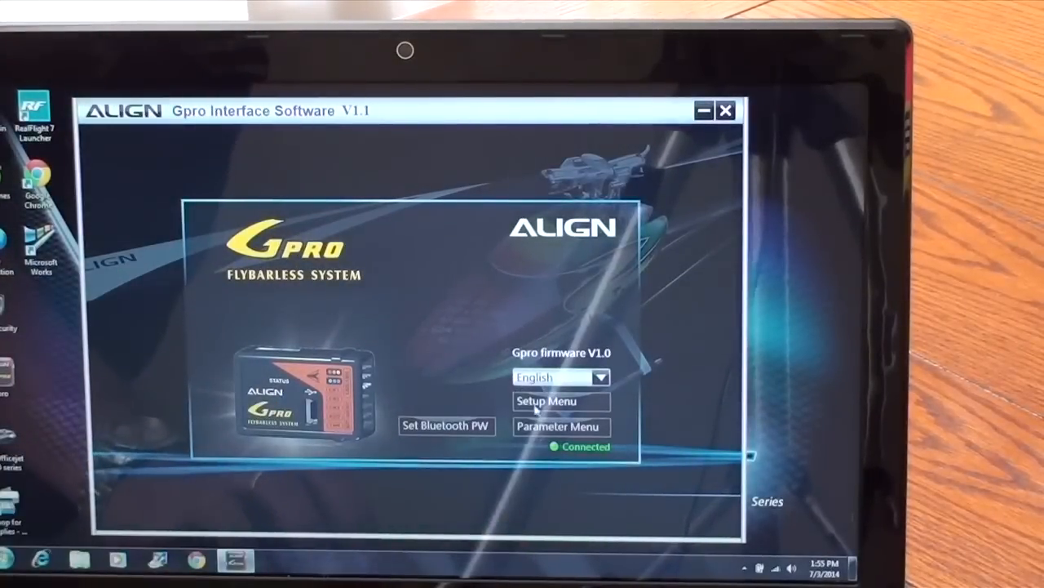
# Edit the stored setup and step through receiver, gyro mount and collective pitch pages to Swashplate trim
pyautogui.click(545, 401)
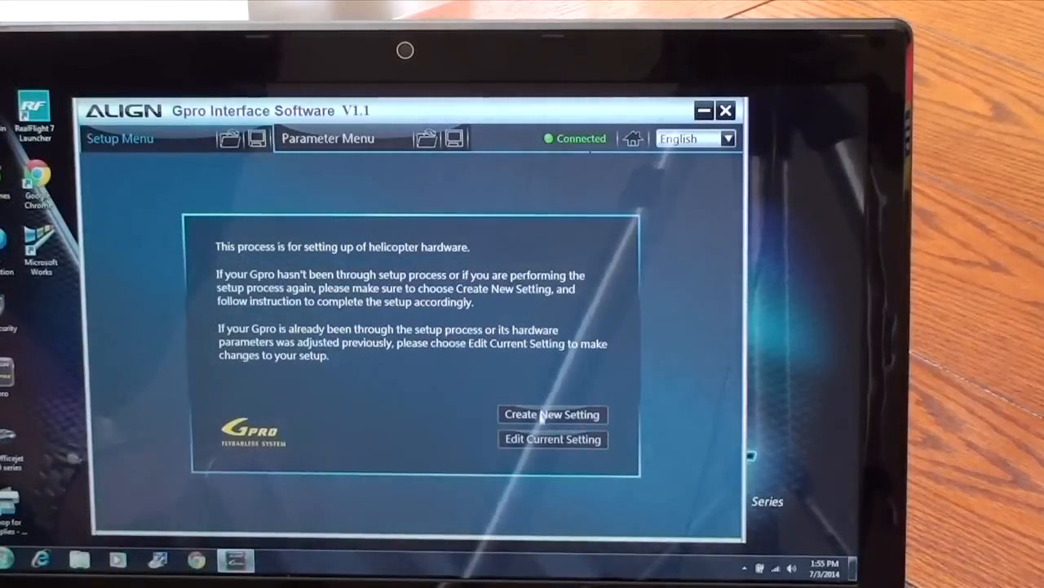
pyautogui.click(552, 414)
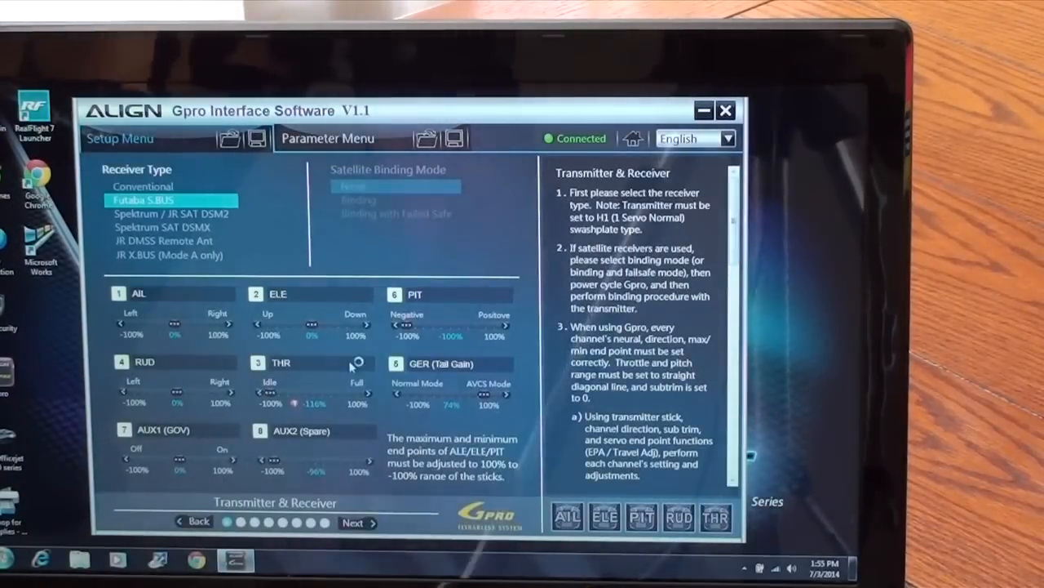
pyautogui.moveTo(410, 428)
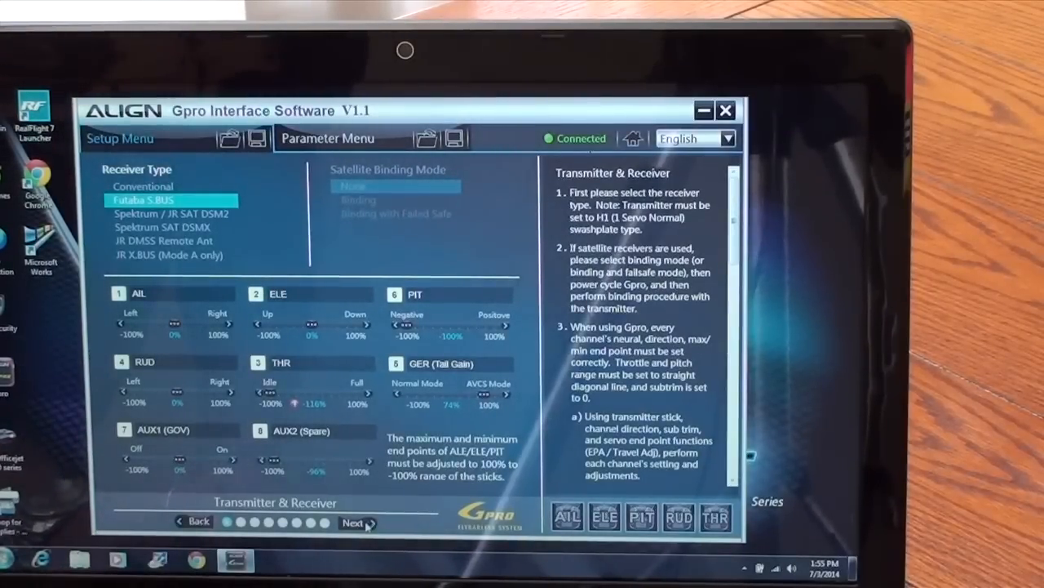
pyautogui.click(352, 522)
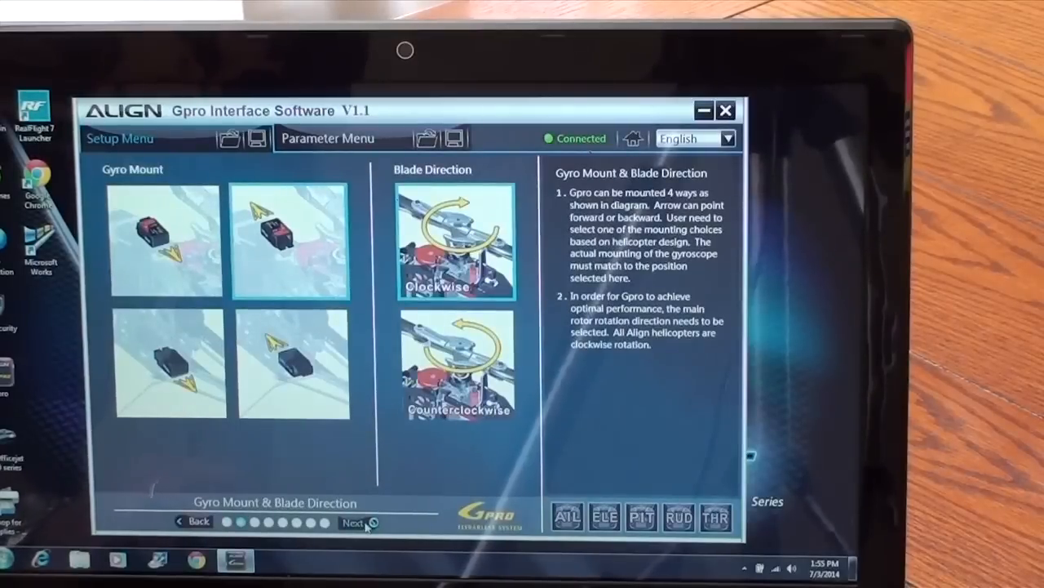
pyautogui.click(353, 522)
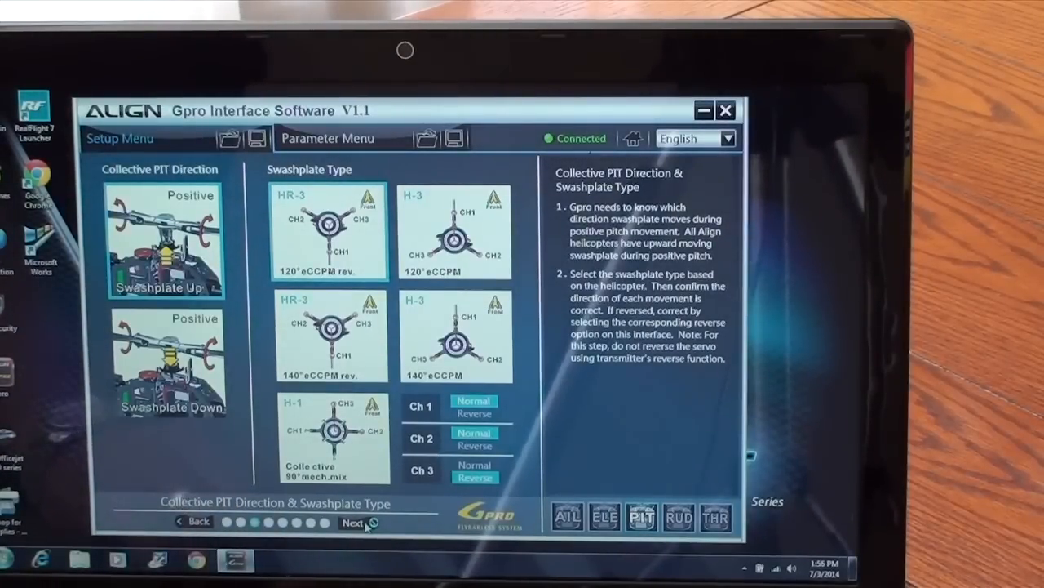
pyautogui.click(353, 522)
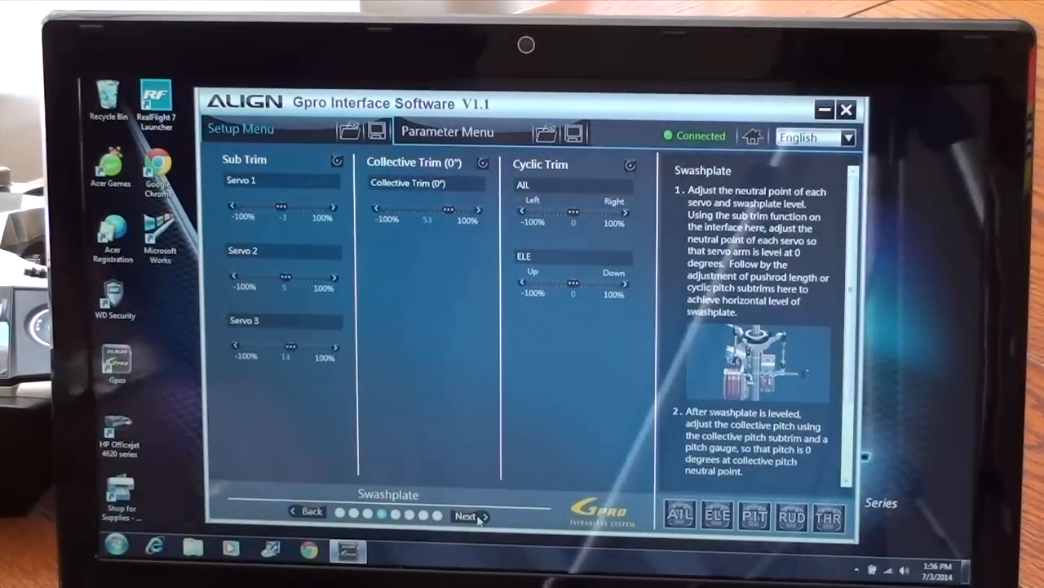
# Step through Collective & Cyclic Pitch and Tail pages to the Nitro Governor page (off, ratio 10.0)
pyautogui.click(467, 515)
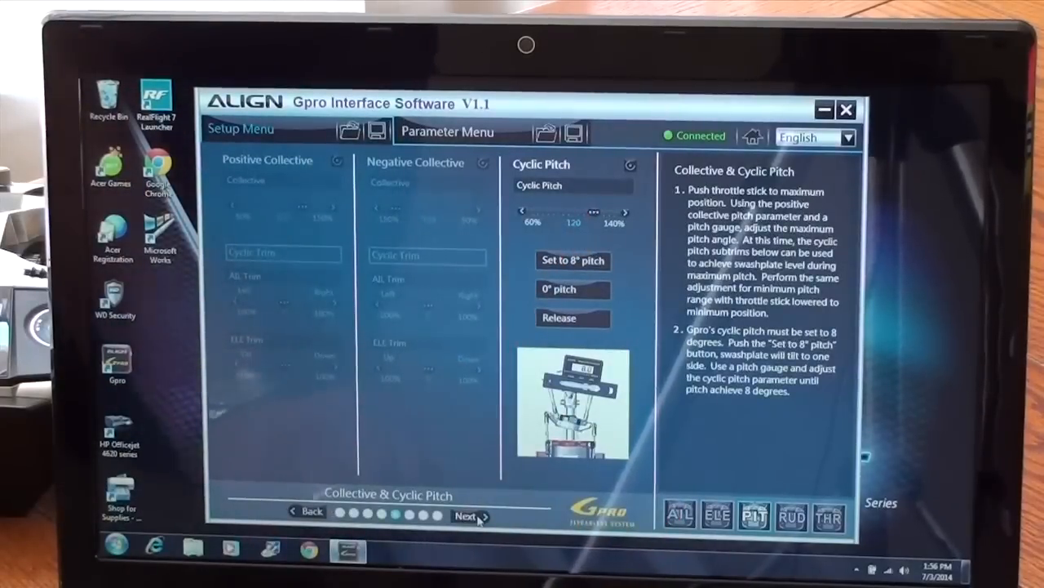
pyautogui.click(466, 516)
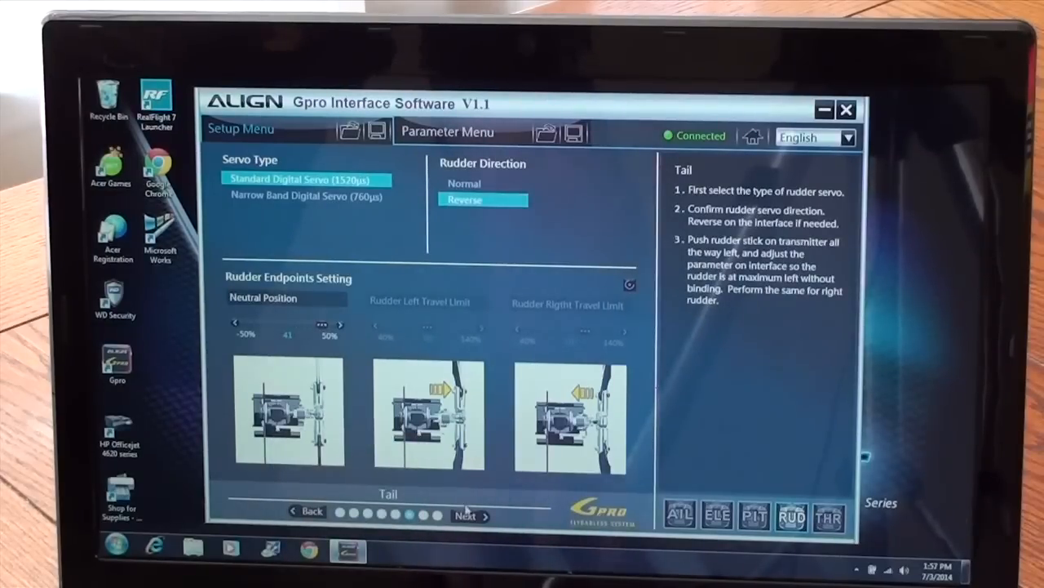
pyautogui.click(470, 516)
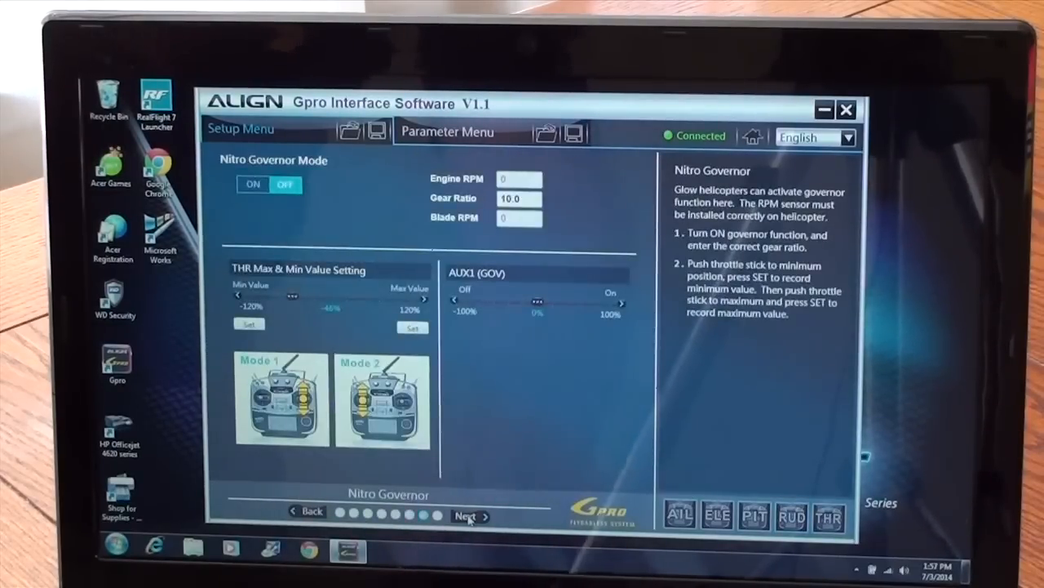
# Finish setup, enter the Parameter Menu and confirm the hardware warning to view stored flight values
pyautogui.click(470, 516)
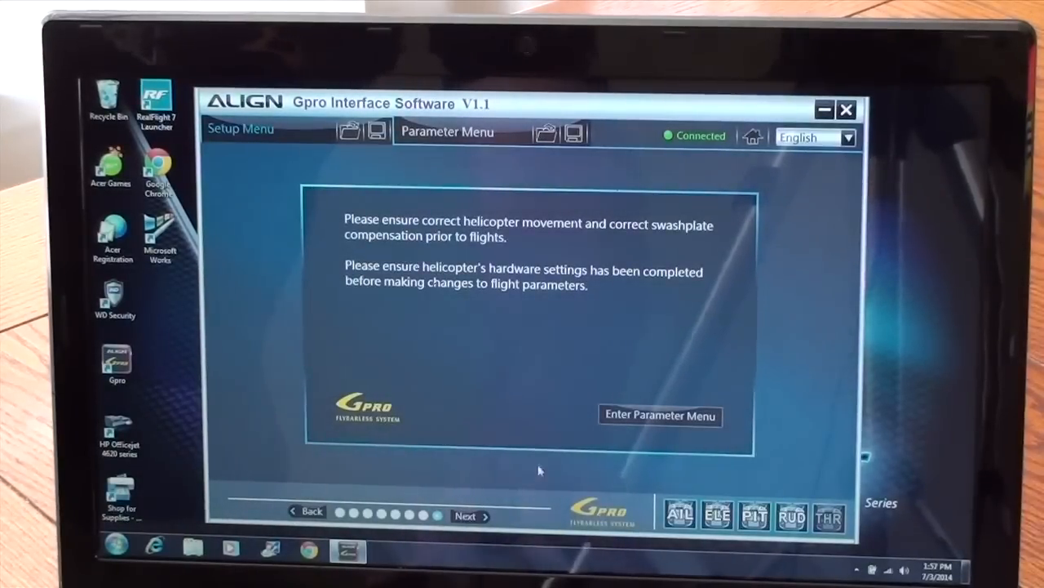
pyautogui.click(659, 416)
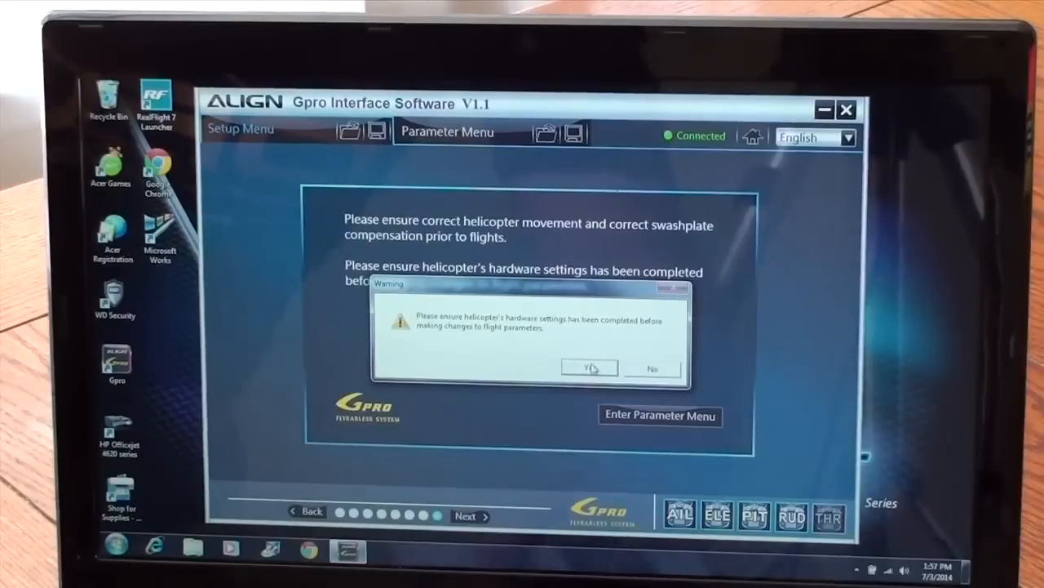
pyautogui.click(589, 369)
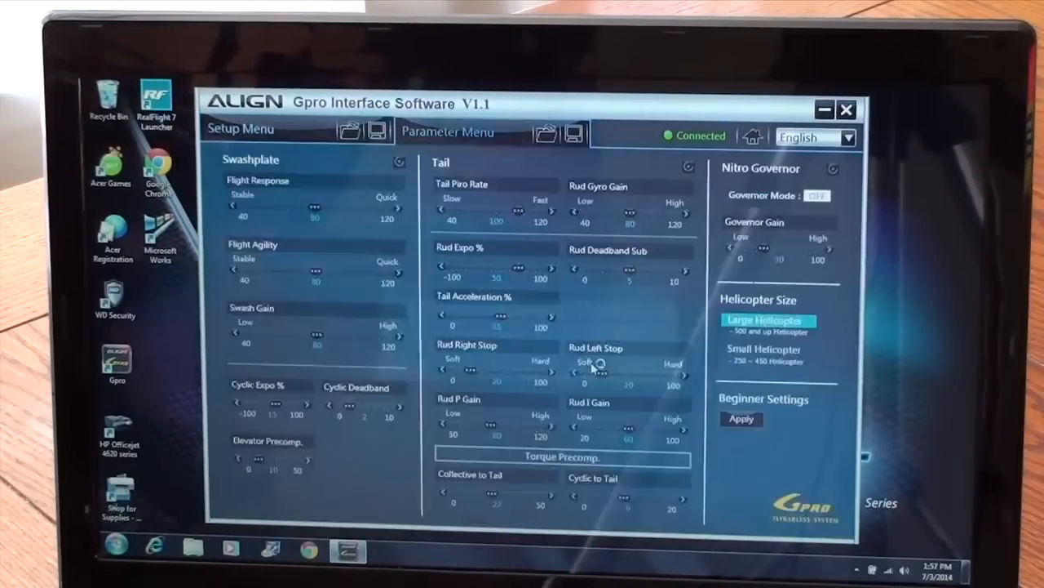